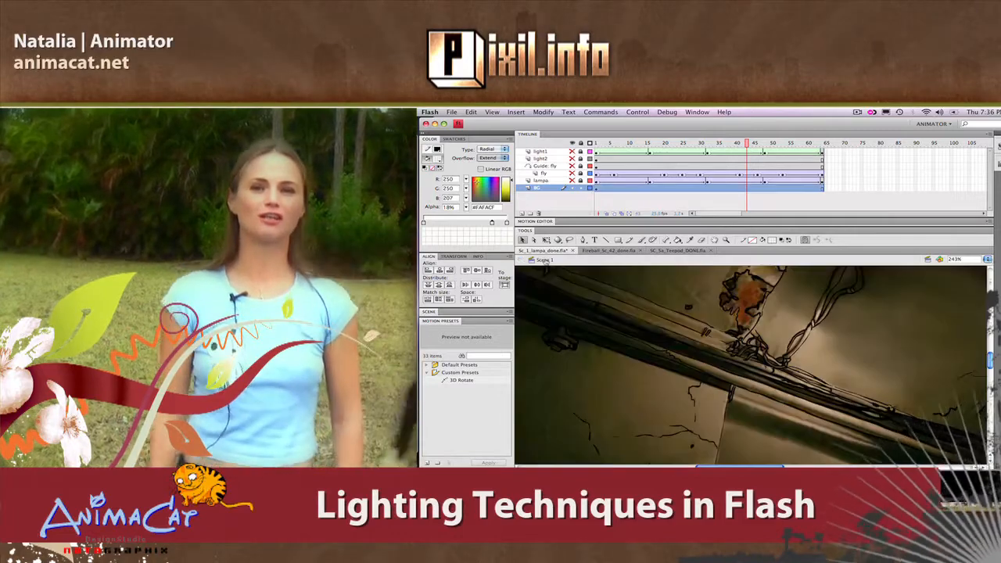
Review the Control menu playback commands and show the Library with the light2, fly and lampa symbols
{"action": "left_click", "coordinate": [636, 113]}
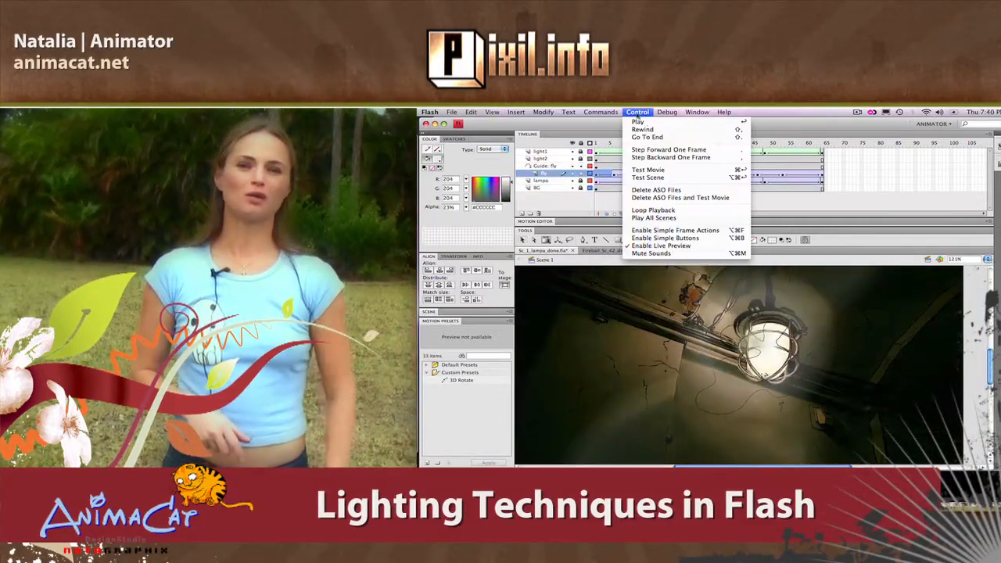
{"action": "left_click", "coordinate": [647, 169]}
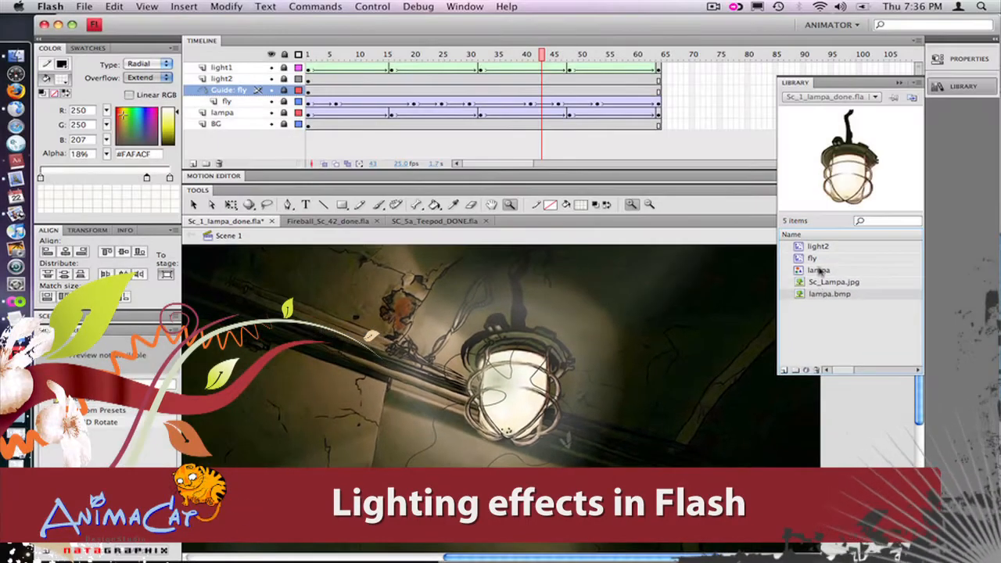
Zoom into the lamp on the stage and enter the lampa symbol for editing
{"action": "left_click", "coordinate": [812, 258]}
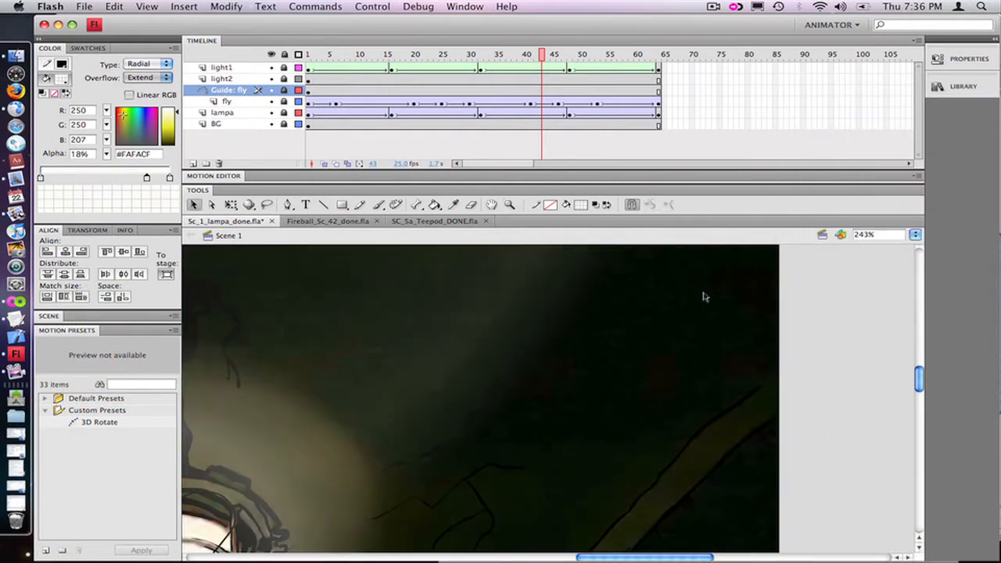
{"action": "mouse_move", "coordinate": [441, 484]}
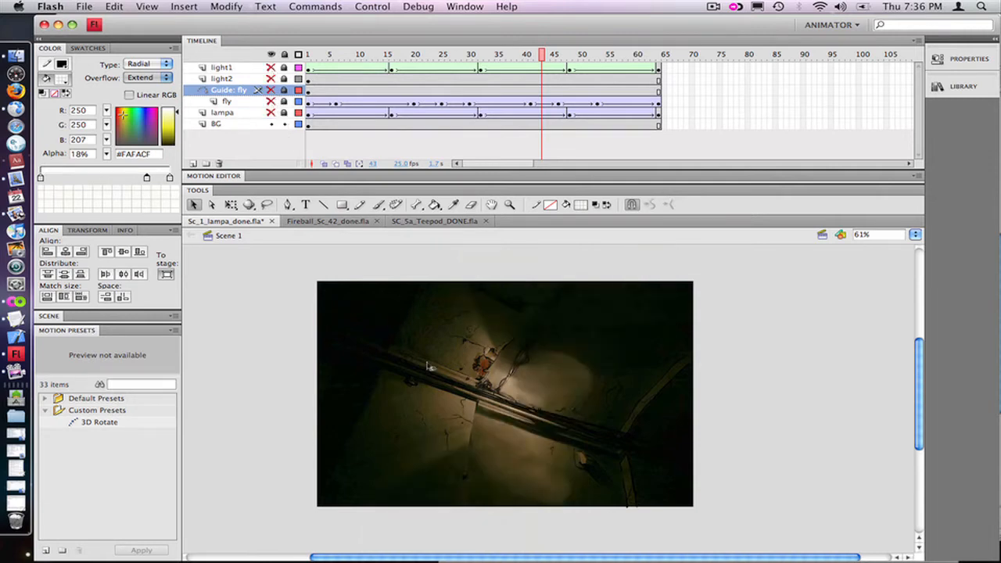
{"action": "left_click", "coordinate": [216, 125]}
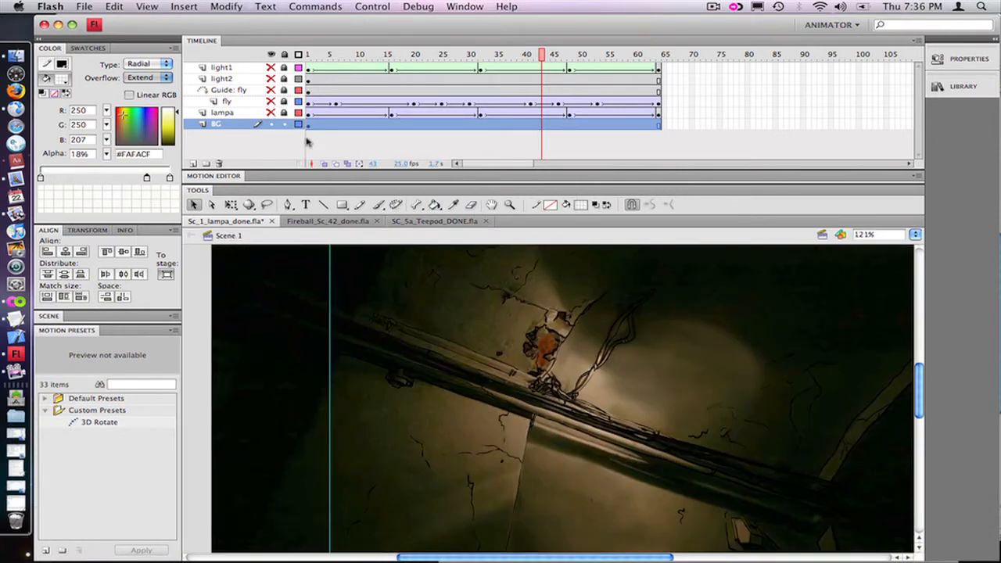
{"action": "left_click", "coordinate": [272, 112]}
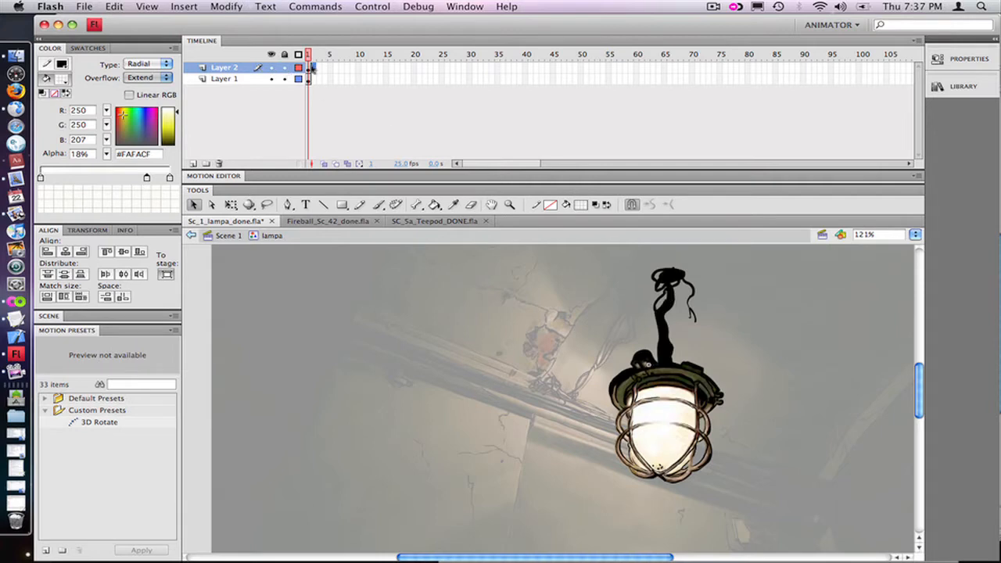
Return to Scene 1, select the lamp and scrub its timeline through the swing rotation keyframes
{"action": "left_click", "coordinate": [147, 62]}
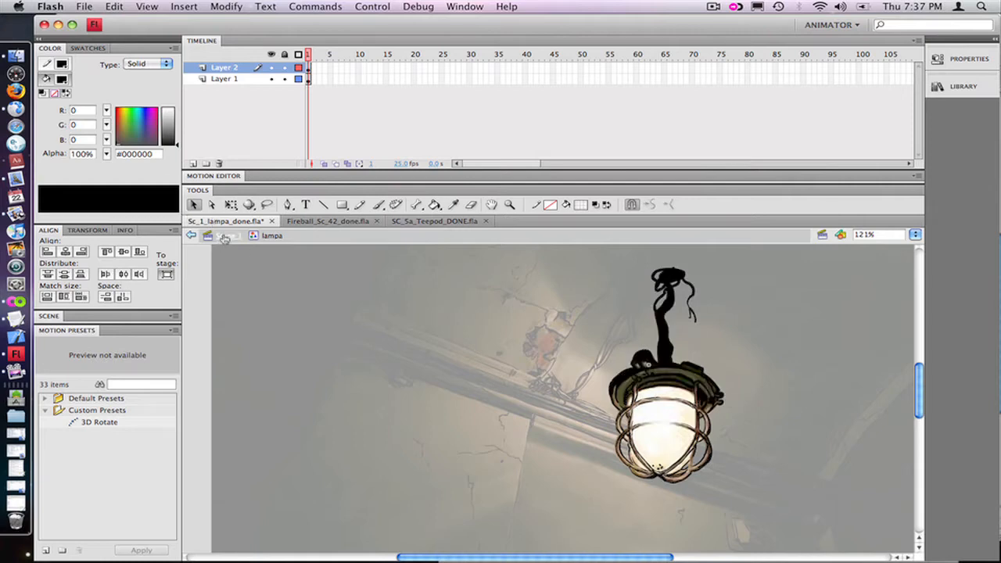
{"action": "left_click", "coordinate": [191, 234]}
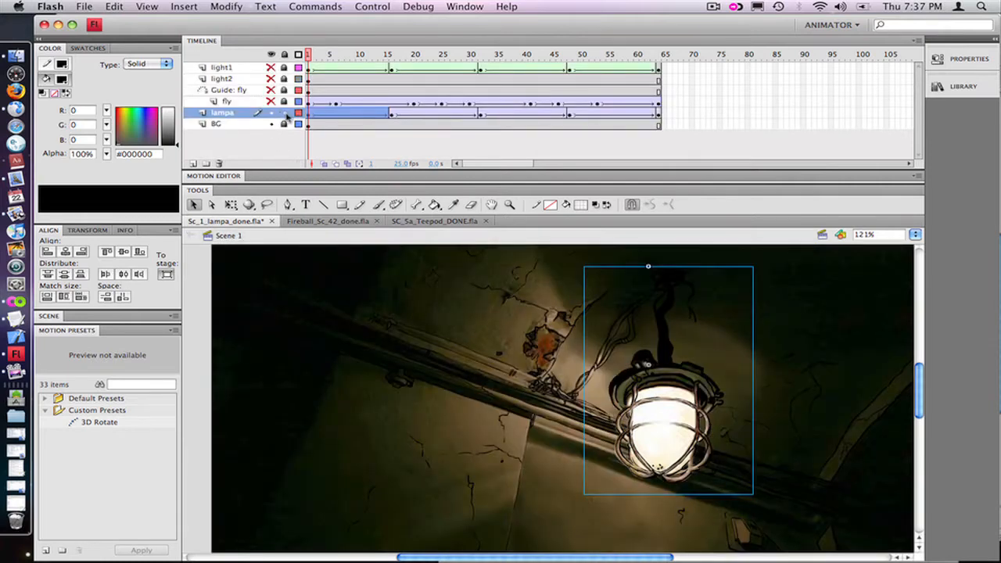
{"action": "left_click", "coordinate": [360, 53]}
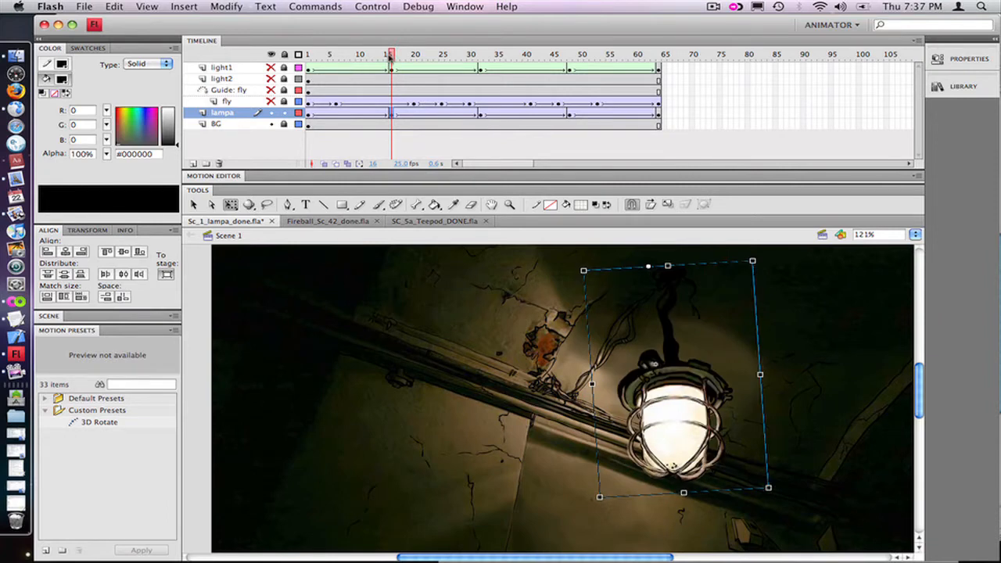
{"action": "left_click", "coordinate": [632, 54]}
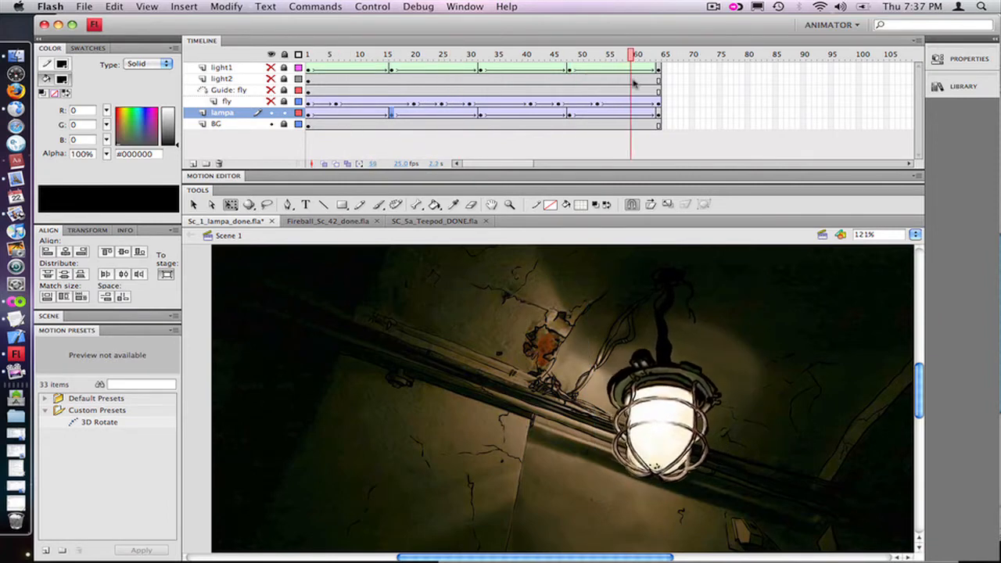
{"action": "left_click", "coordinate": [407, 53]}
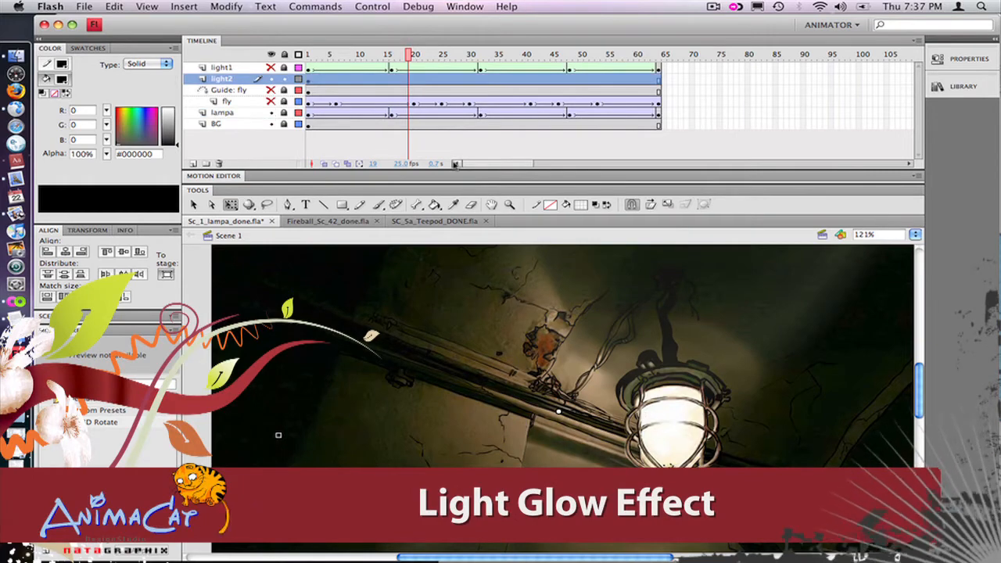
Inspect the light1 radial gradient glow across its keyframes and enter the light2 symbol for editing
{"action": "left_click", "coordinate": [271, 78]}
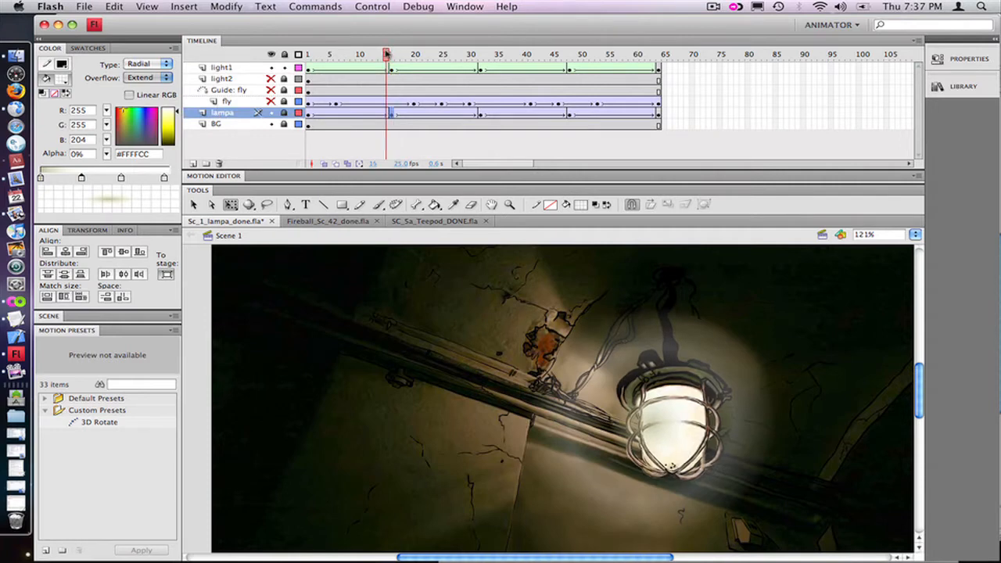
{"action": "left_click", "coordinate": [222, 68]}
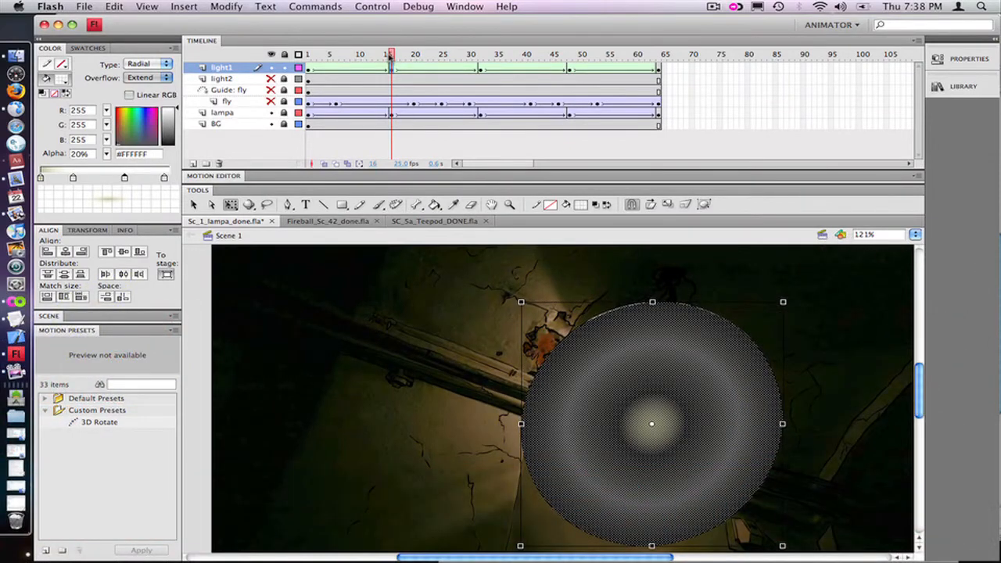
{"action": "left_click", "coordinate": [446, 54]}
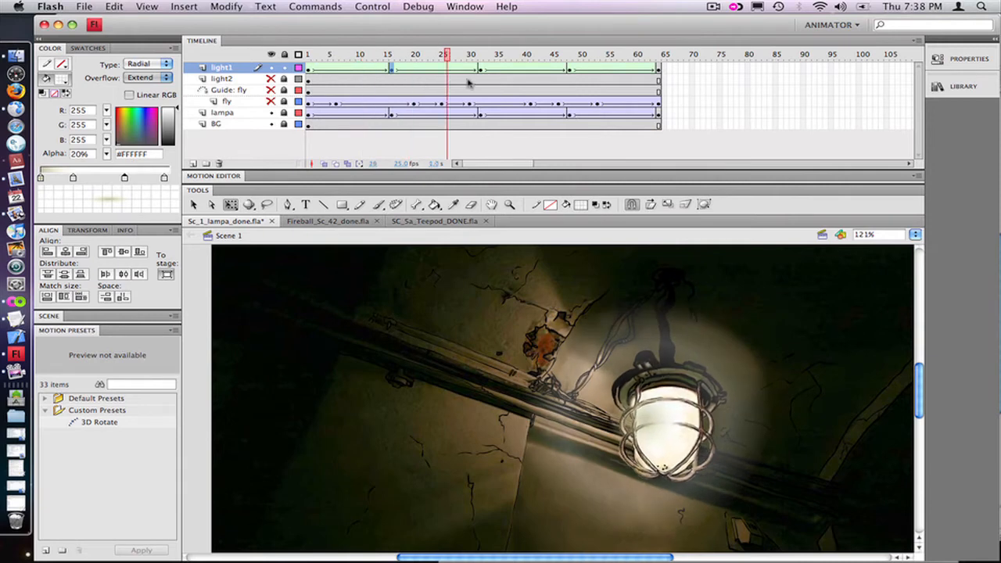
{"action": "left_click", "coordinate": [563, 53]}
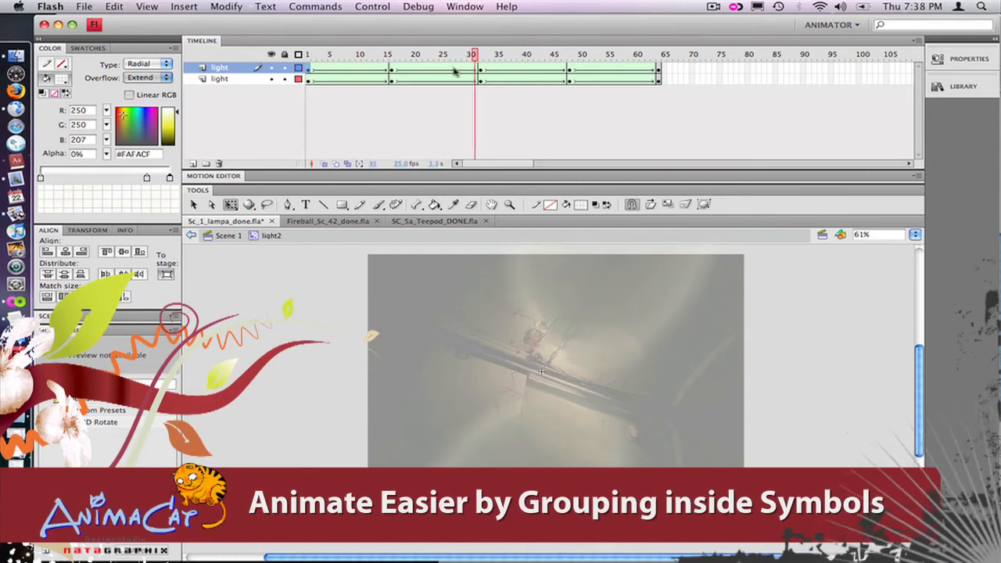
Return to Scene 1 and select the fly layer beneath its motion guide
{"action": "left_click", "coordinate": [553, 53]}
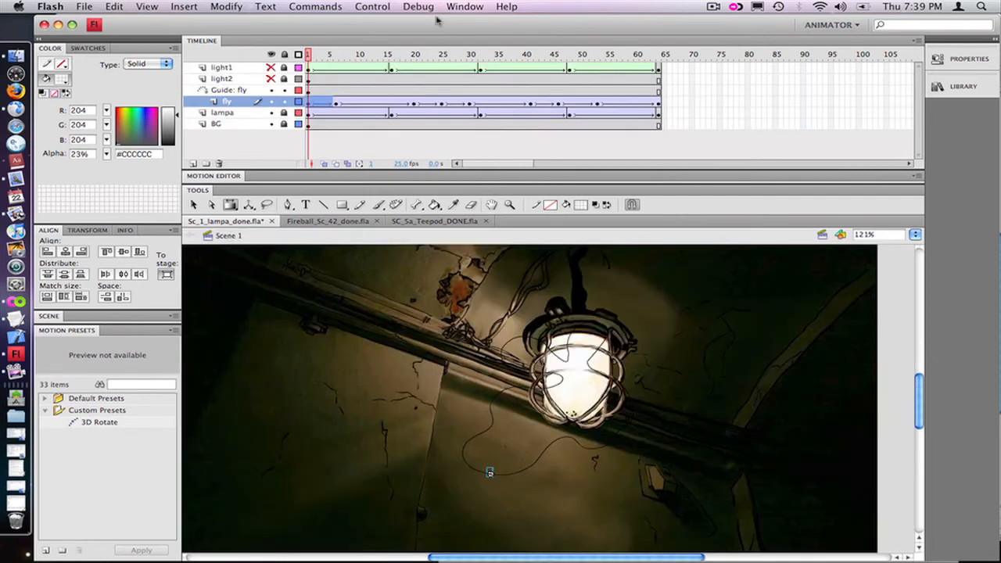
Test-play the finished lamp scene as an SWF via Control > Test Movie
{"action": "left_click", "coordinate": [446, 53]}
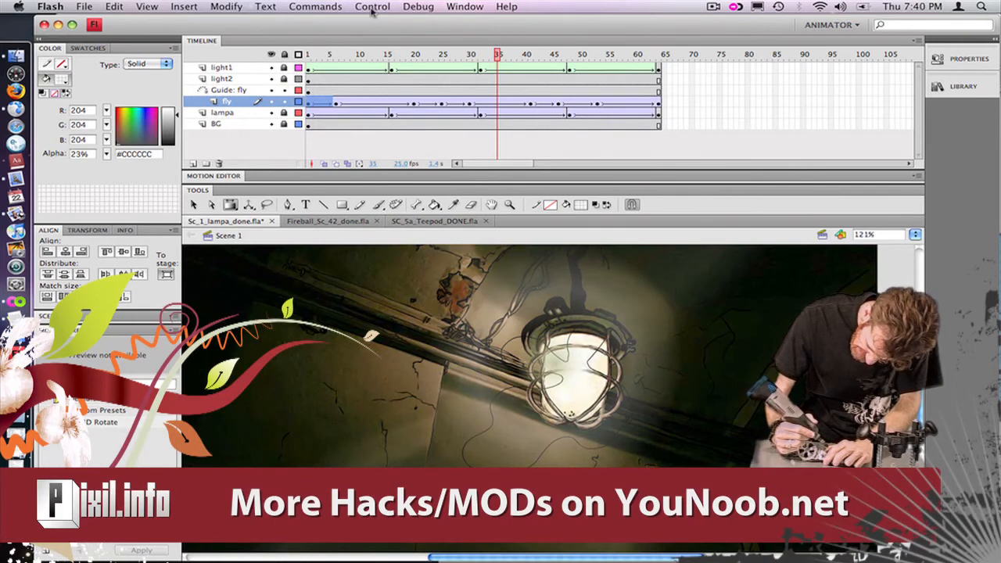
{"action": "left_click", "coordinate": [373, 7]}
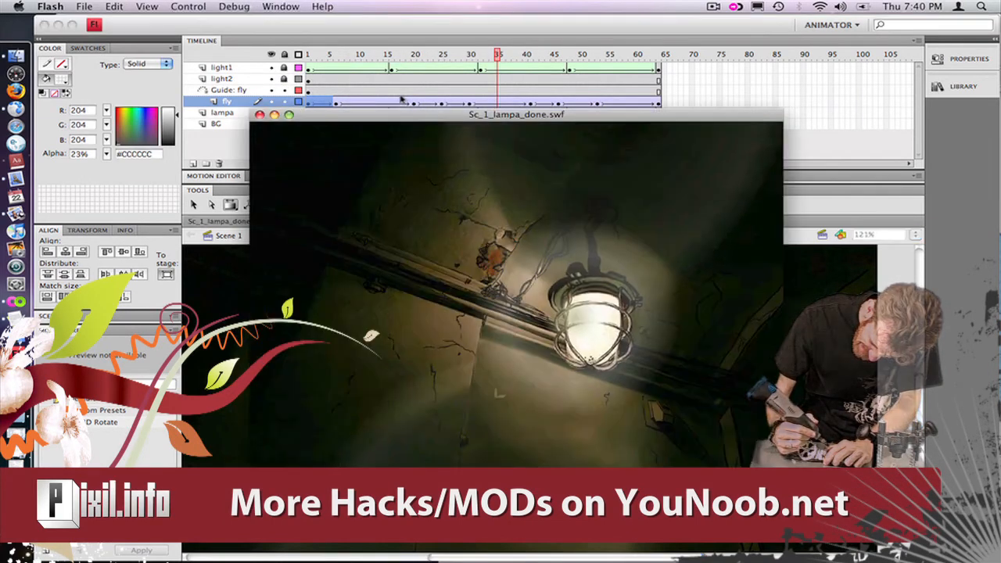